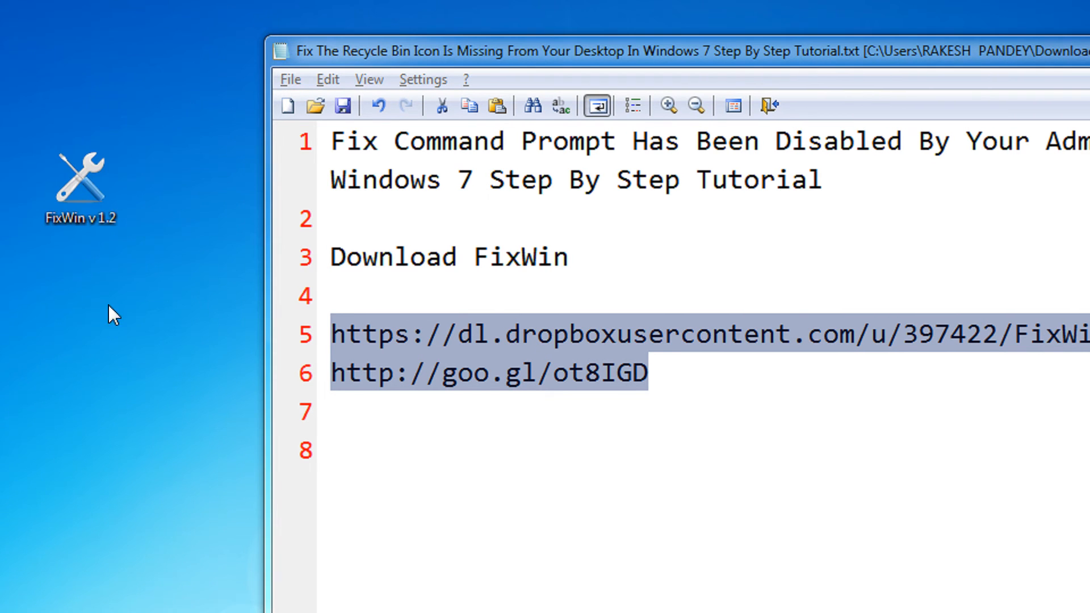
{"action": "mouse_move", "coordinate": [114, 222]}
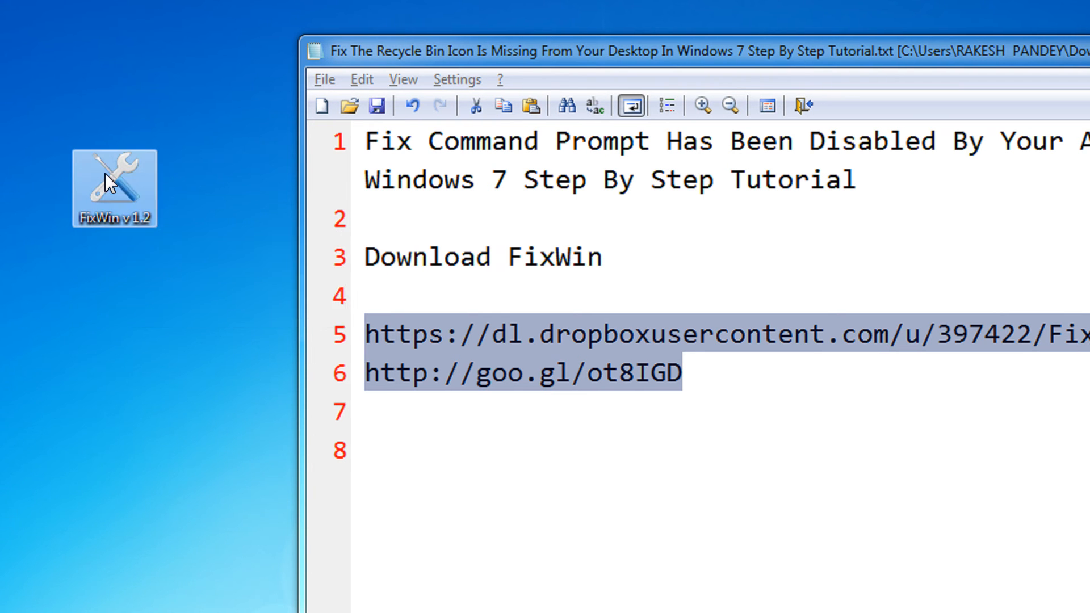
Run the FixWin v1.2 desktop shortcut as administrator
{"action": "right_click", "coordinate": [108, 179]}
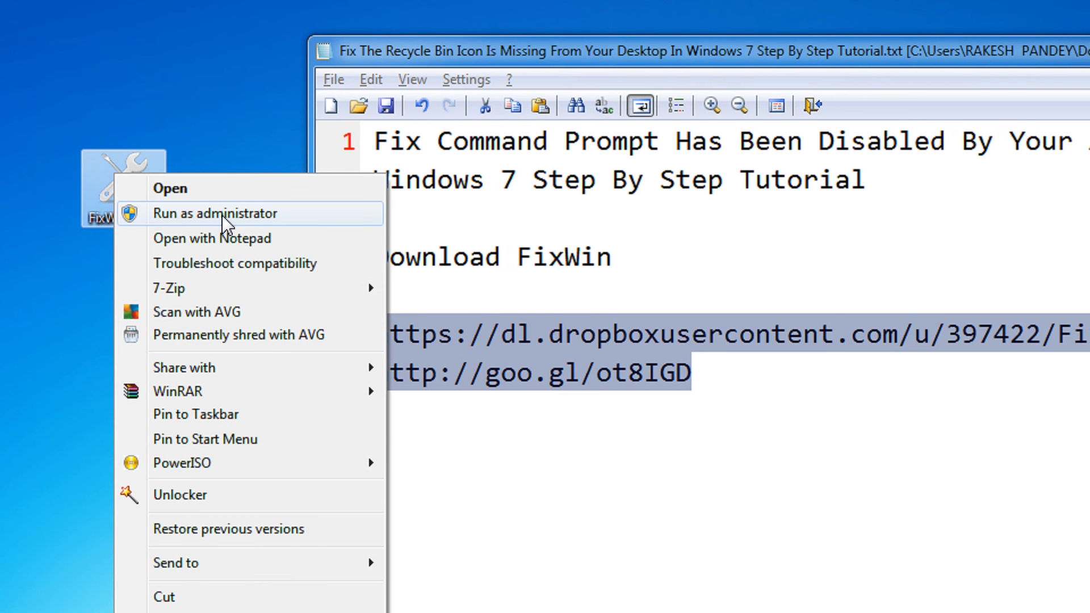
{"action": "left_click", "coordinate": [212, 213]}
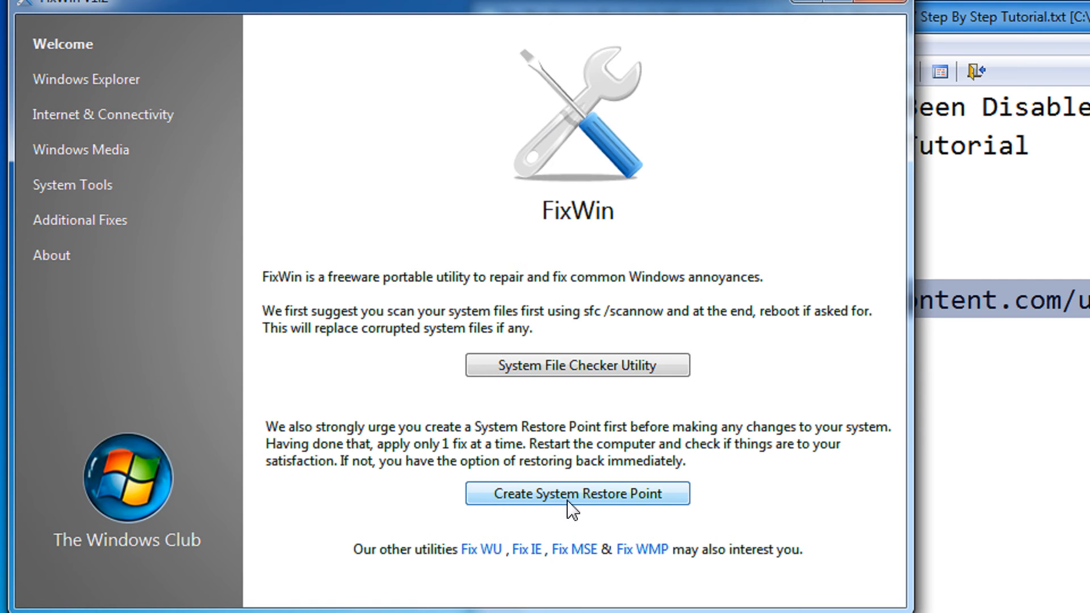
Open the System Tools fixes list showing Enable Command Prompt, Task Manager and Registry Editor
{"action": "left_click", "coordinate": [74, 185]}
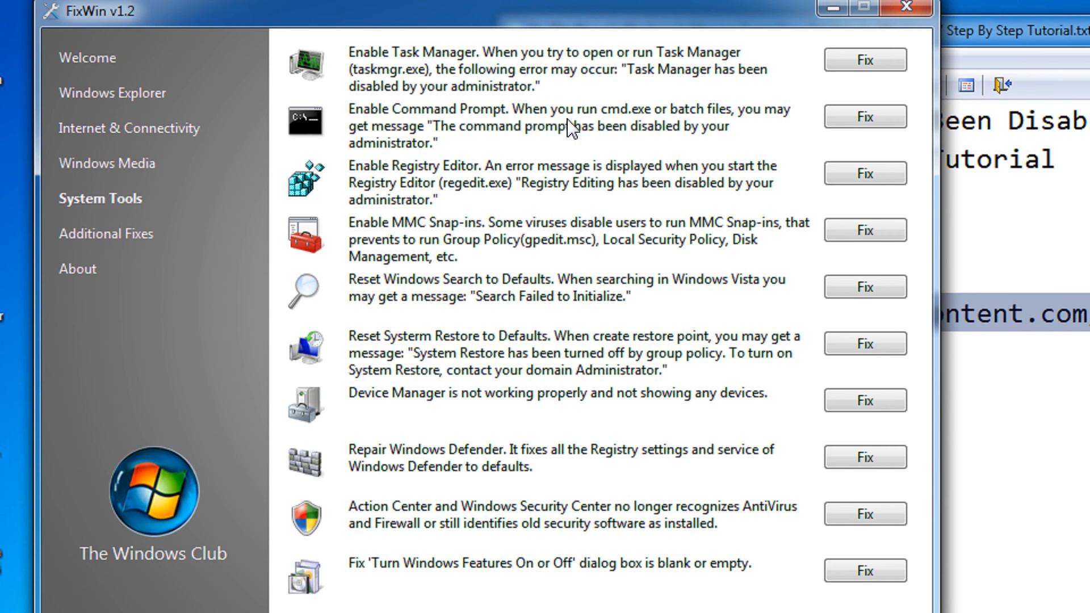
{"action": "mouse_move", "coordinate": [501, 126]}
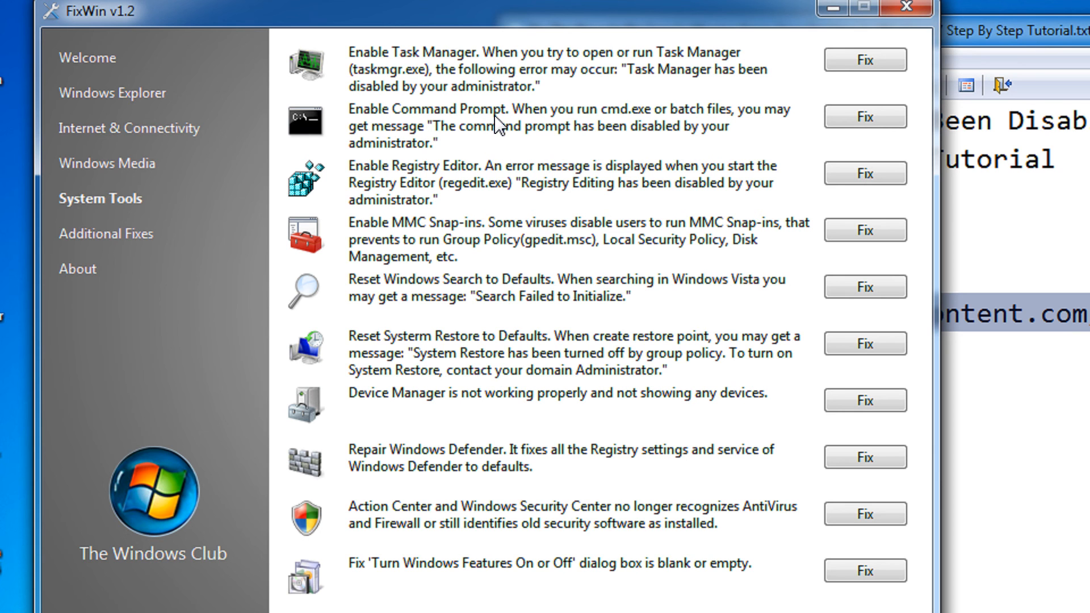
{"action": "mouse_move", "coordinate": [502, 148]}
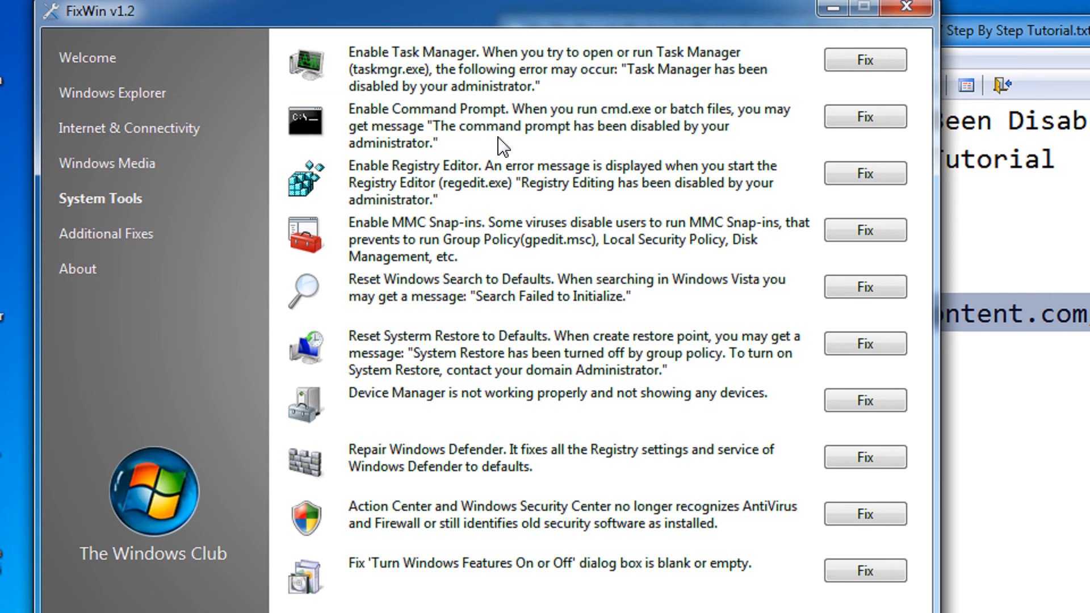
{"action": "mouse_move", "coordinate": [651, 135]}
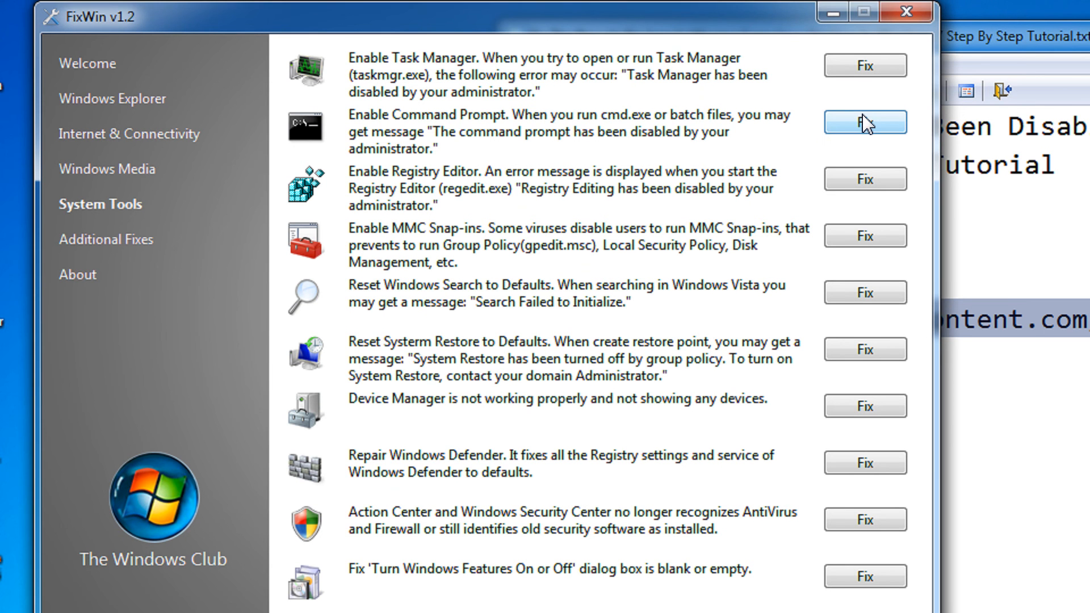
Apply the Enable Command Prompt fix, confirm its success message, and close FixWin
{"action": "left_click", "coordinate": [866, 121]}
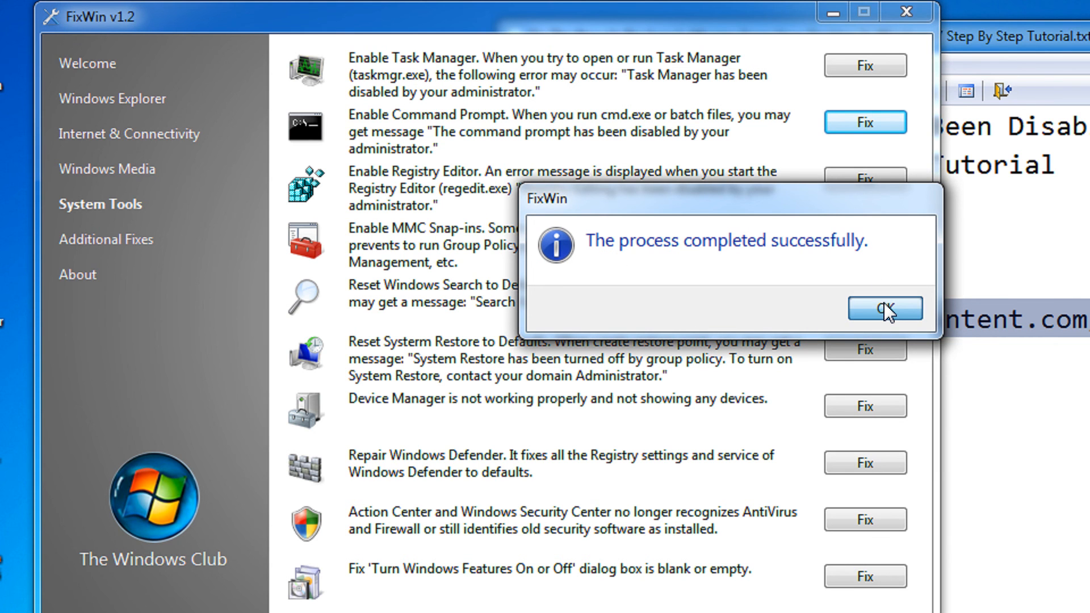
{"action": "left_click", "coordinate": [885, 309]}
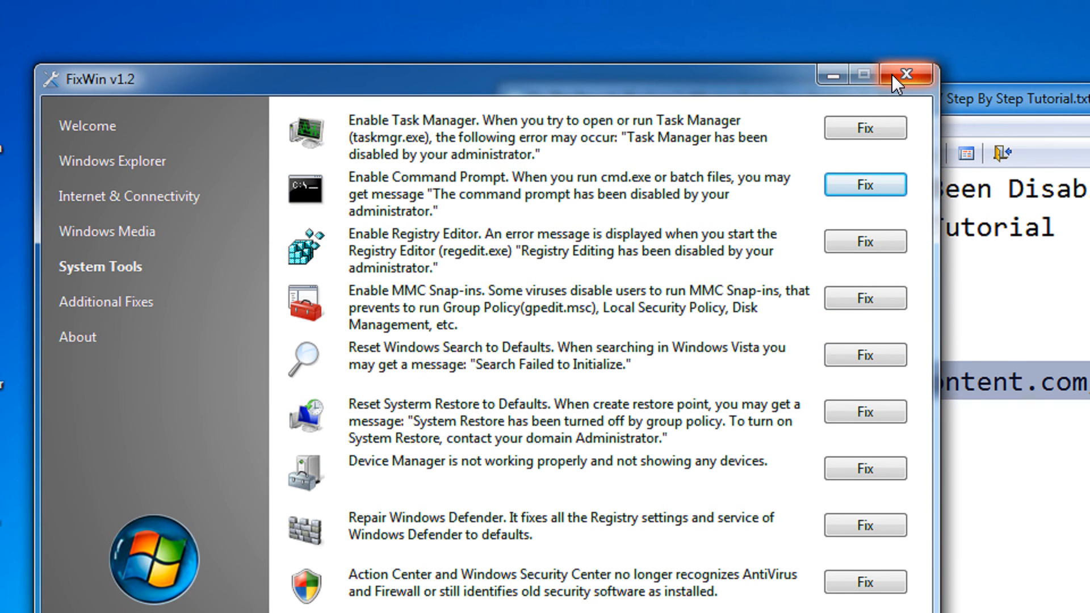
{"action": "left_click", "coordinate": [865, 184]}
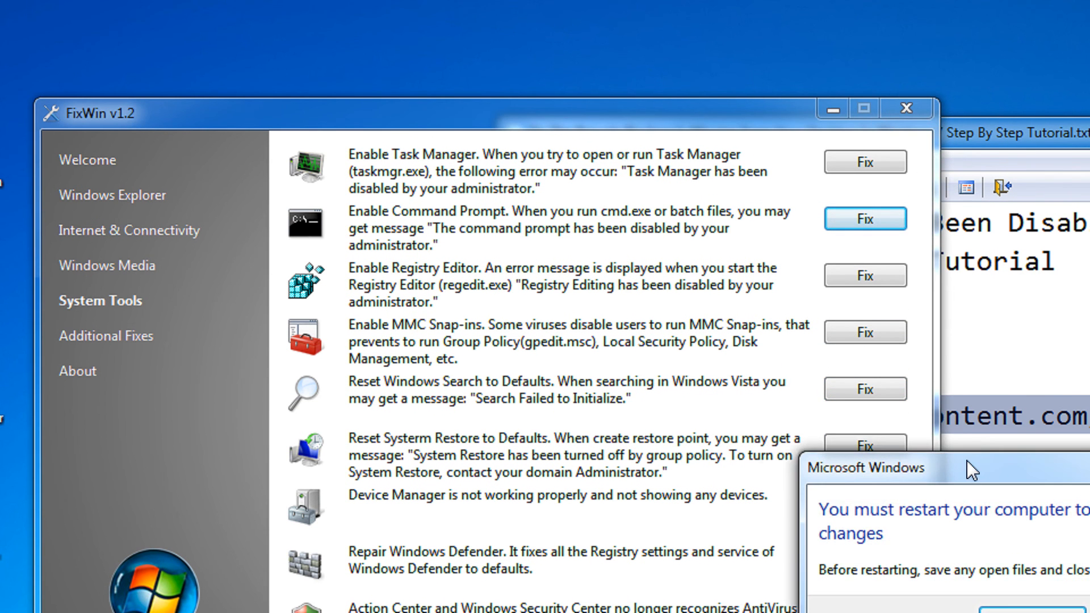